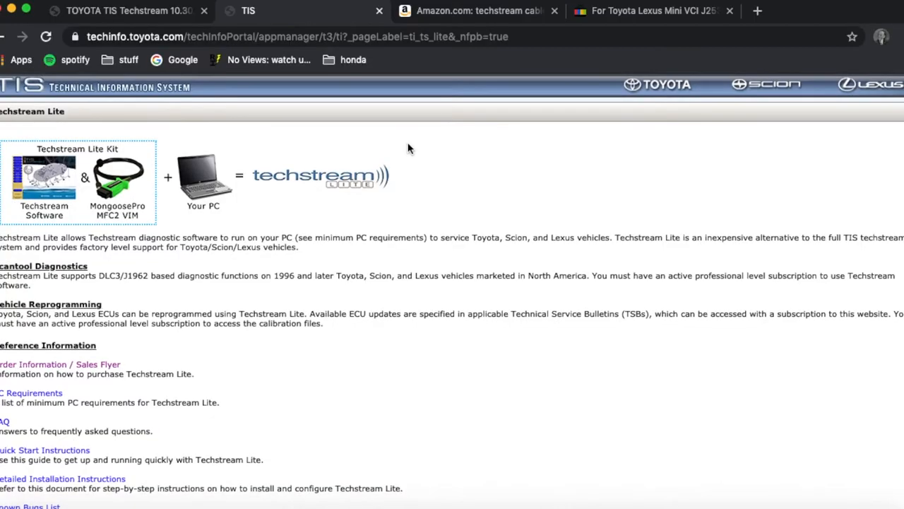
Review the Techstream Lite sales flyer.
scroll(down, 3)
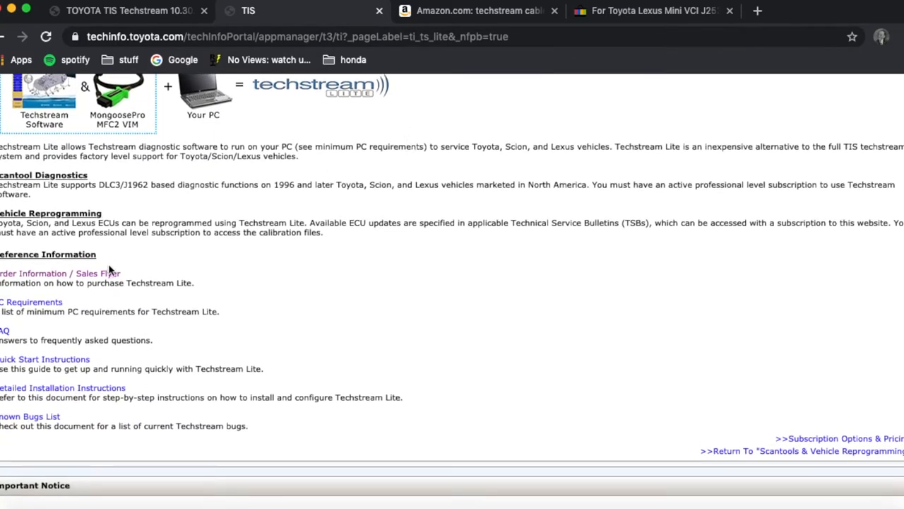
click(70, 273)
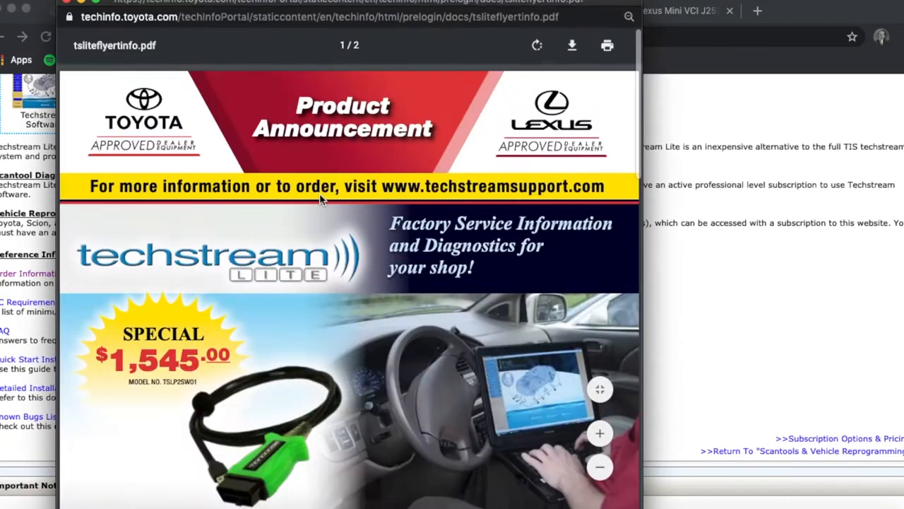
scroll(down, 3)
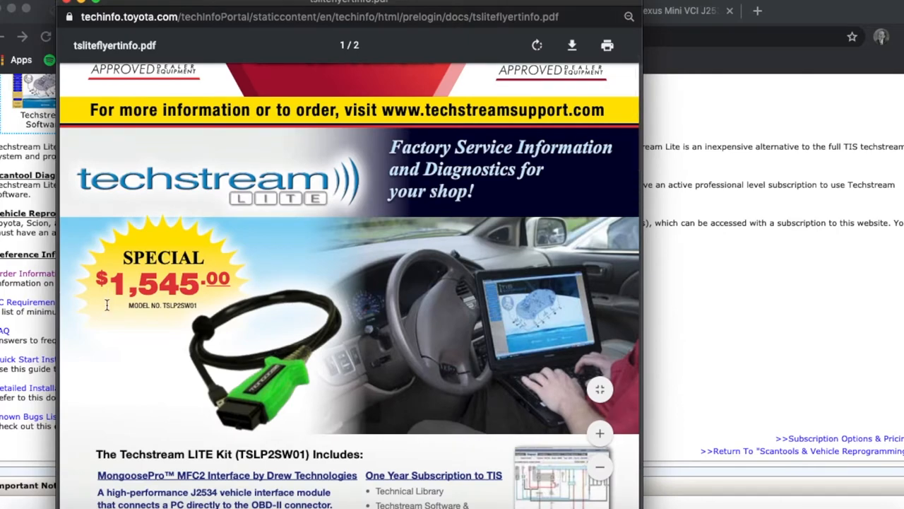
scroll(down, 3)
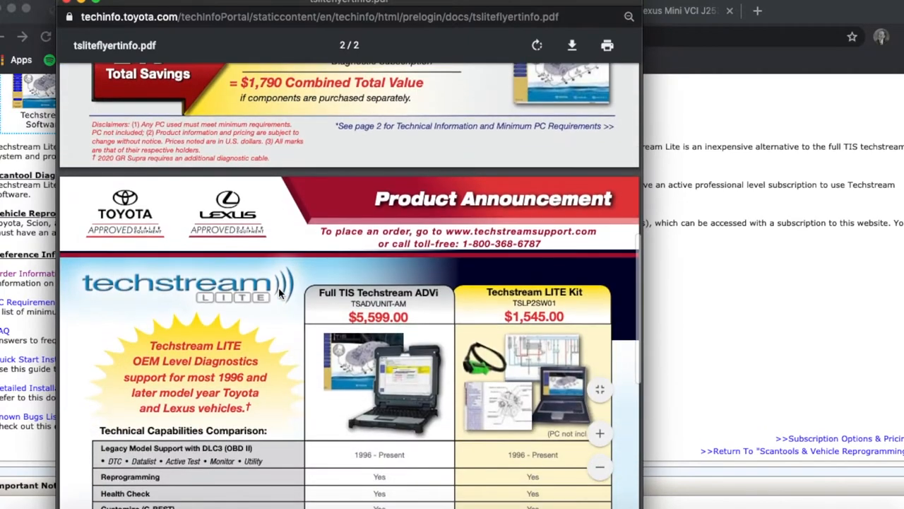
scroll(down, 3)
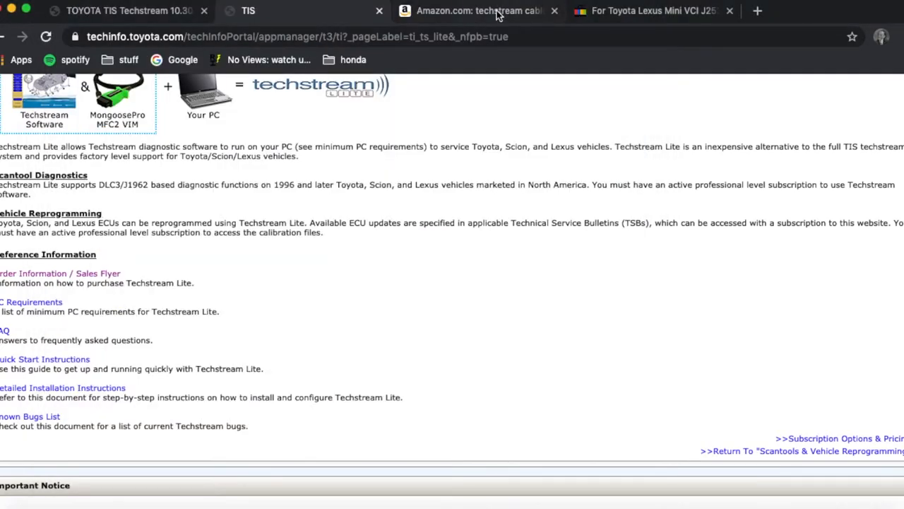
Compare the Amazon techstream cable results with the eBay Mini VCI J2534 listing at US $17.49.
click(479, 10)
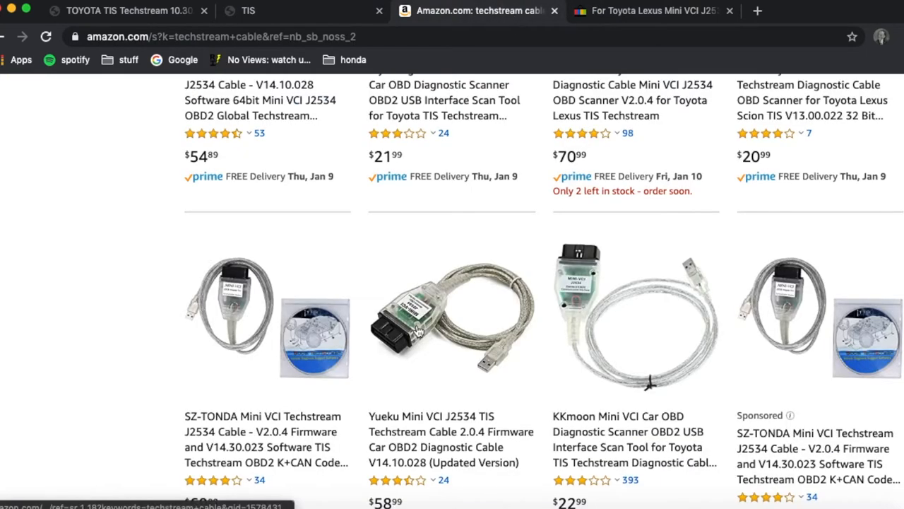
scroll(down, 3)
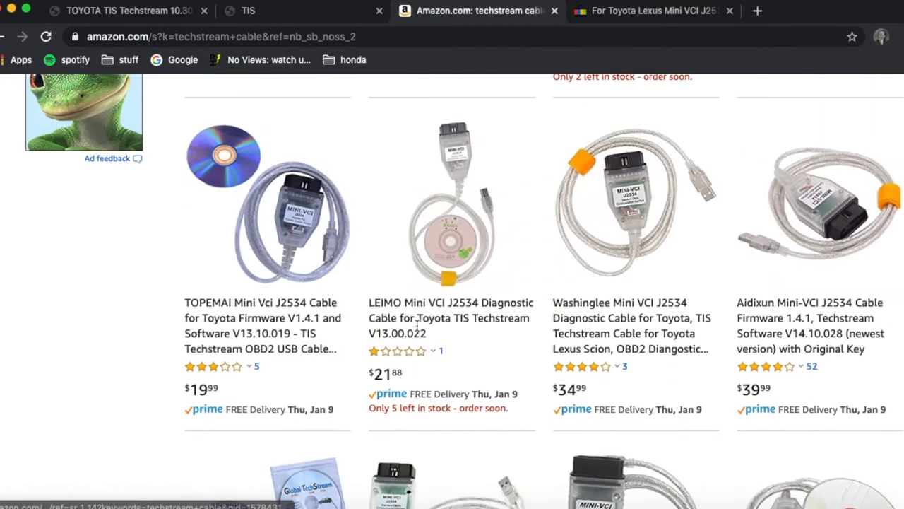
scroll(down, 3)
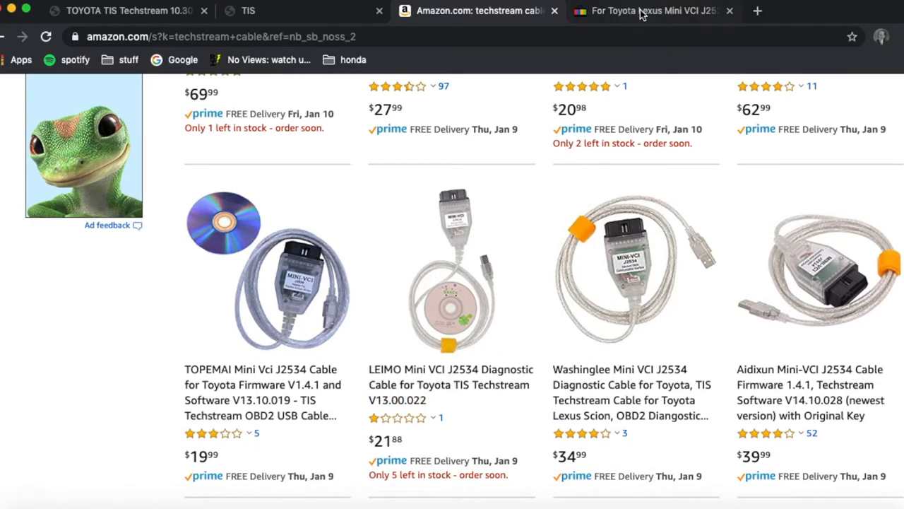
click(653, 10)
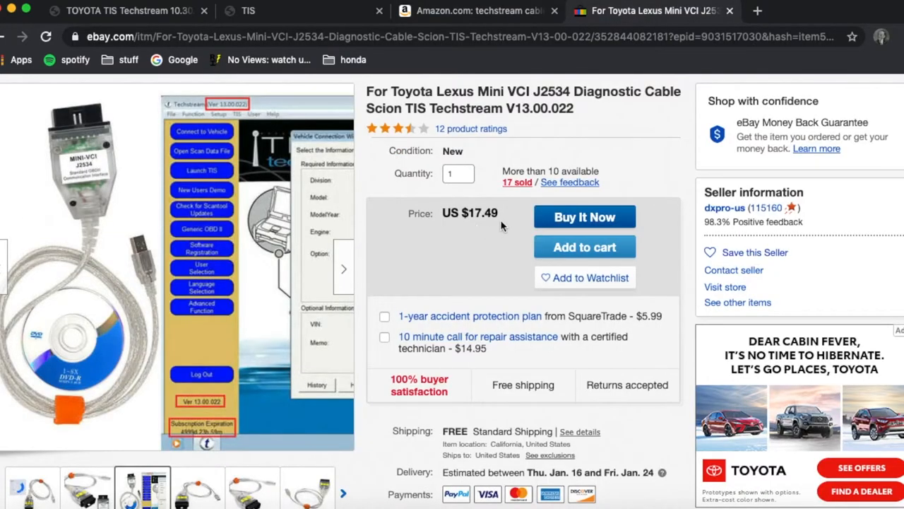
scroll(down, 3)
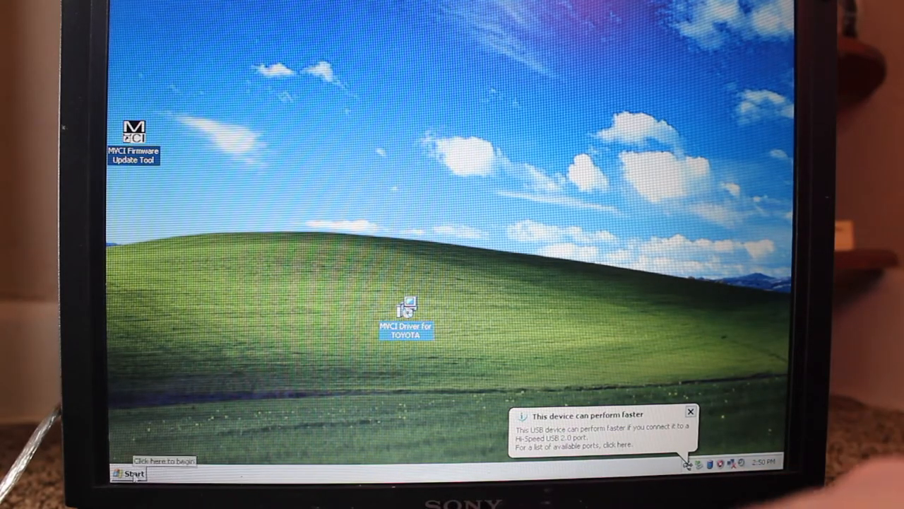
Dismiss Techstream's 'Unable to Connect to VIM' error on the Windows XP laptop.
right_click(128, 473)
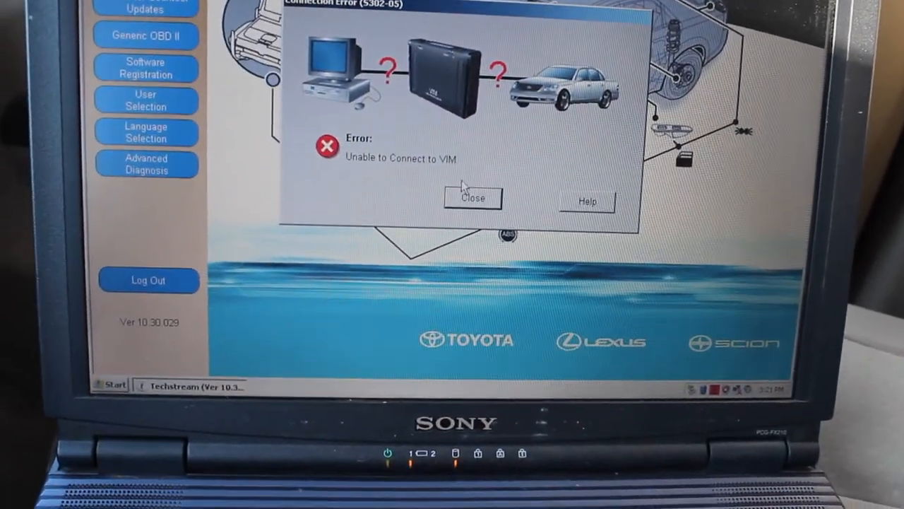
click(471, 197)
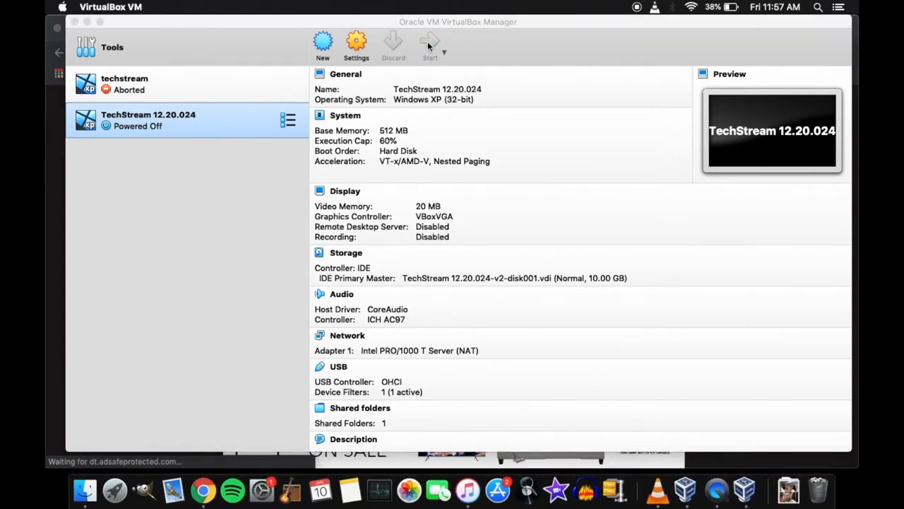
Start the TechStream 12.20.024 XP VM and bring Techstream 12.10.019 forward.
click(430, 43)
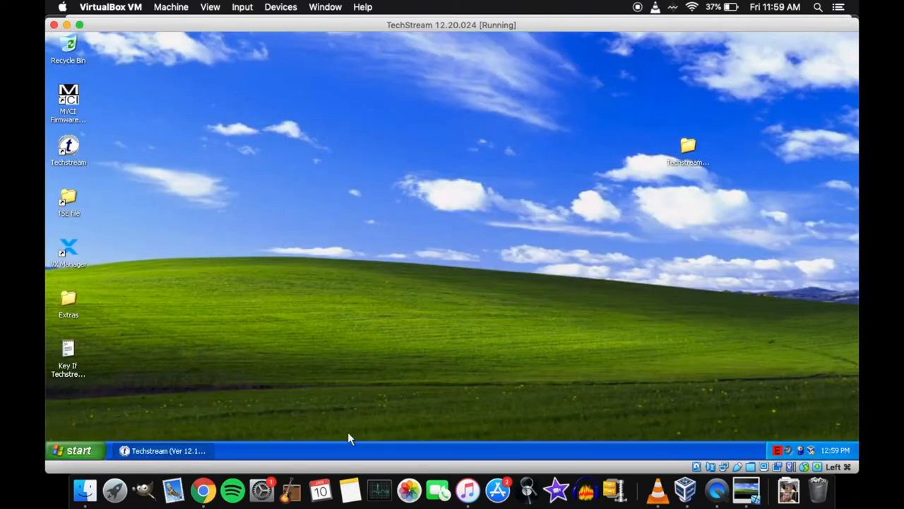
click(168, 451)
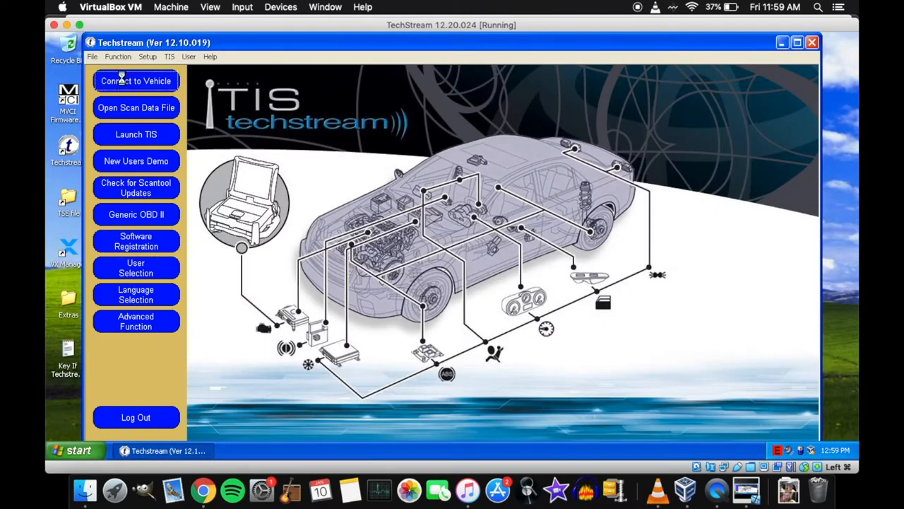
Connect to the 2005 Prius 1NZ-FXE with the 'w/ Smart Key' option selected.
click(136, 80)
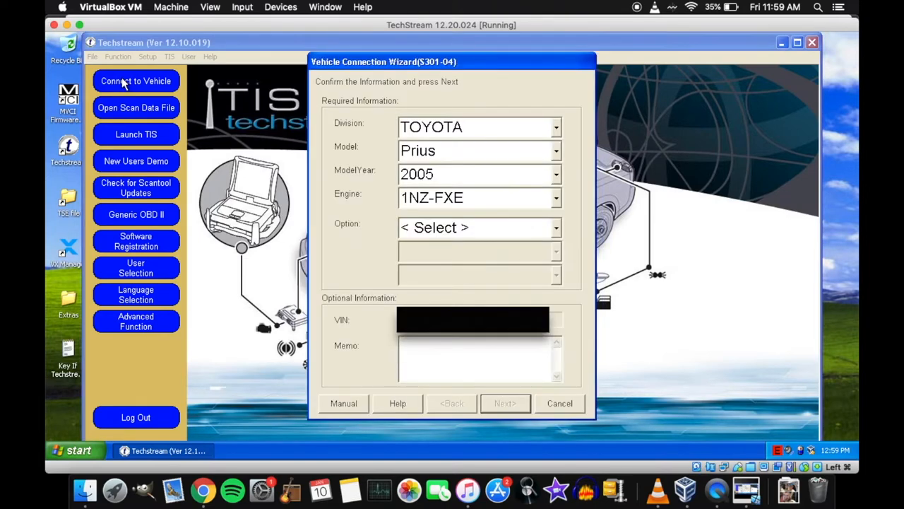
click(555, 227)
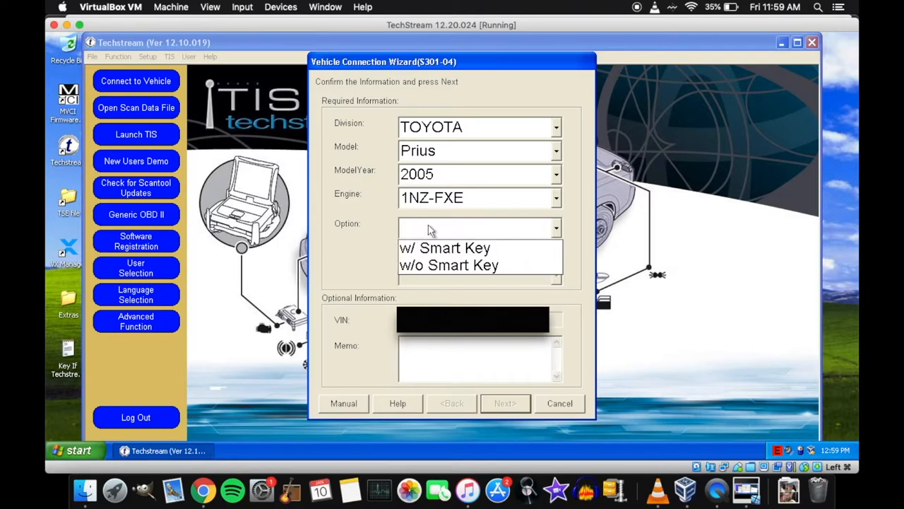
click(445, 247)
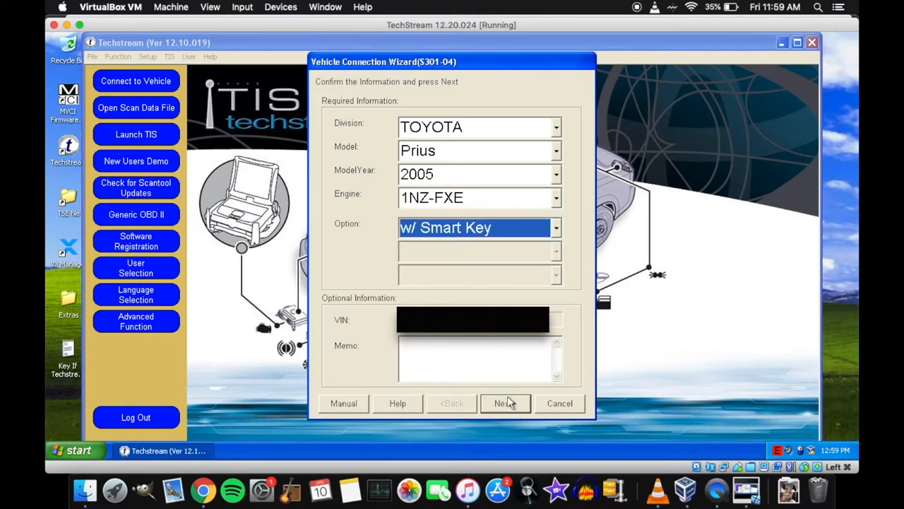
click(505, 402)
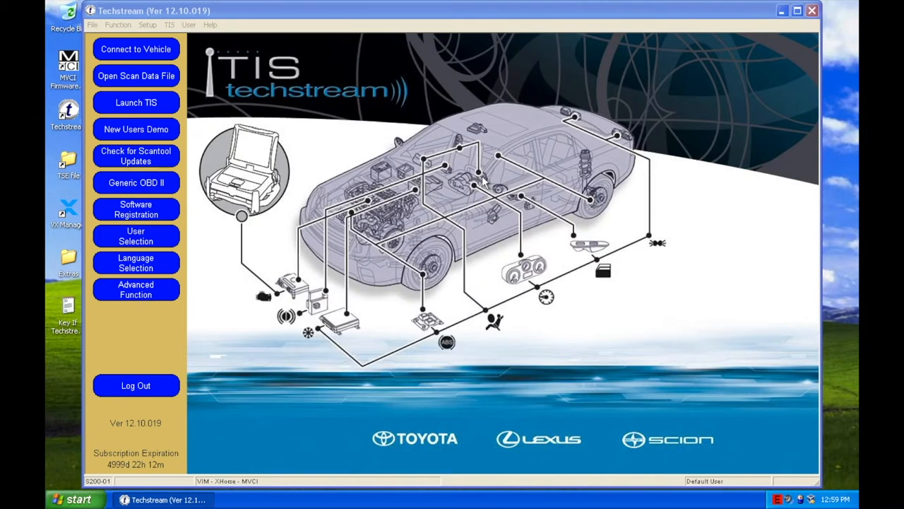
click(136, 49)
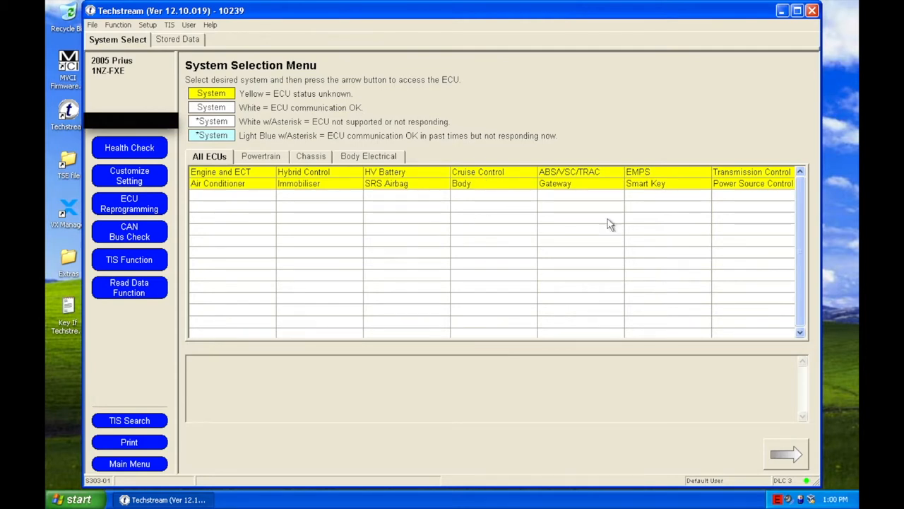
From the Smart Key ECU's Customize Setting, show the Wireless Door Lock parameters and select Wireless Buzzer Resp.
click(645, 183)
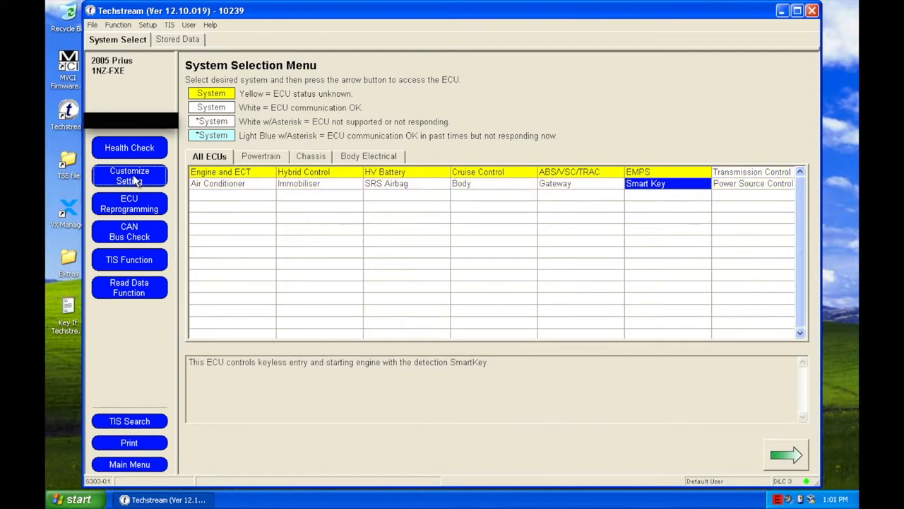
click(129, 176)
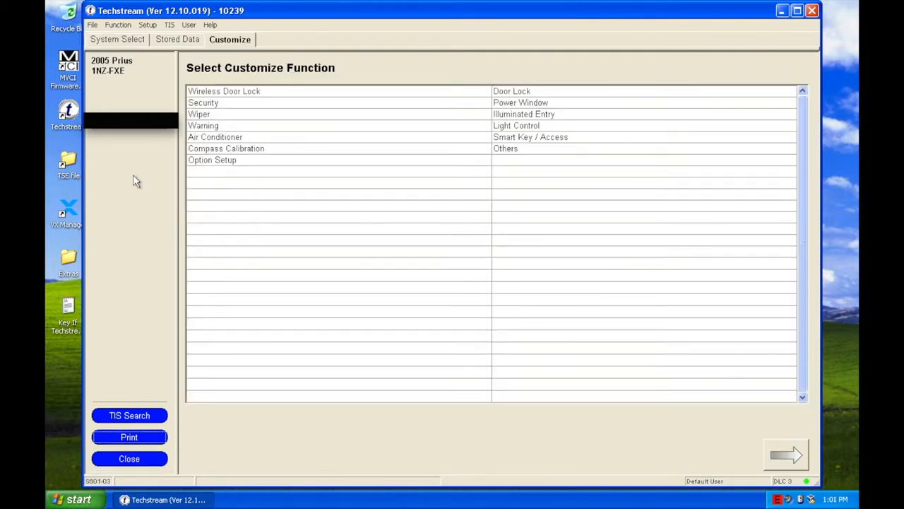
click(241, 91)
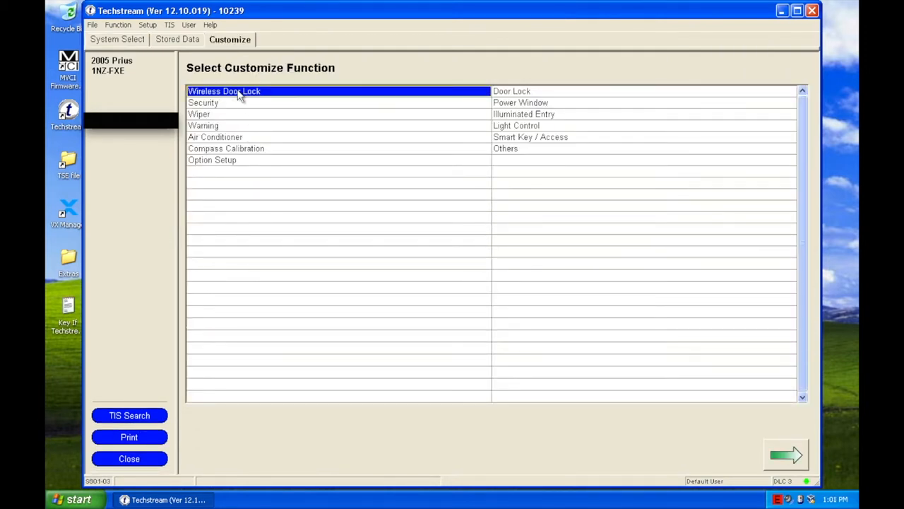
click(785, 454)
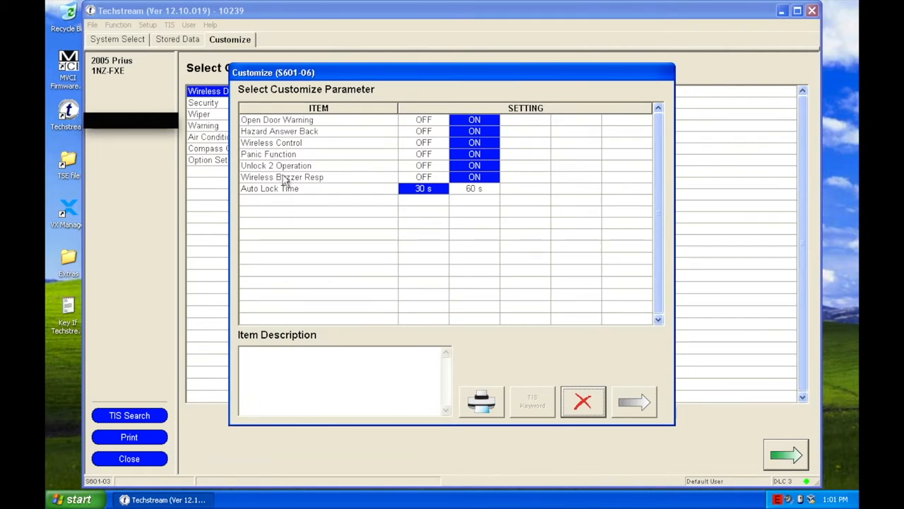
click(281, 176)
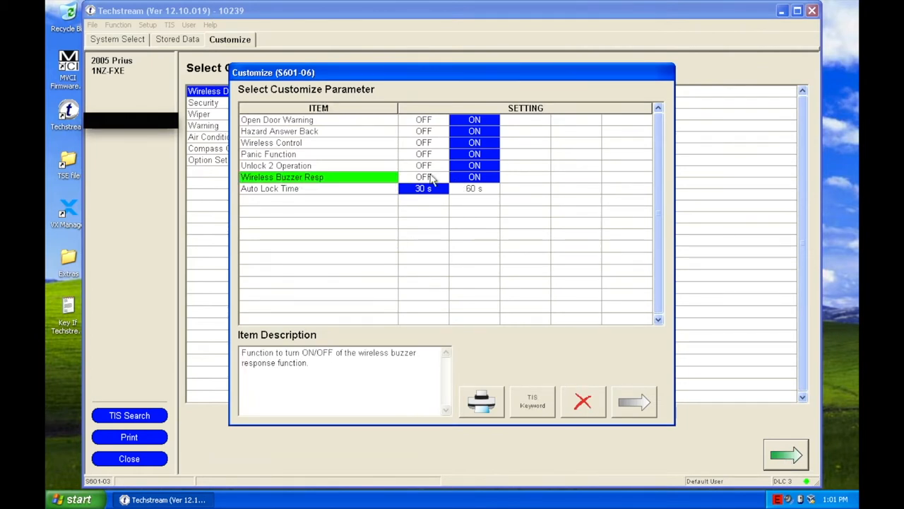
Set Wireless Buzzer Resp and Unlock 2 Operation to OFF and apply both changes.
click(423, 177)
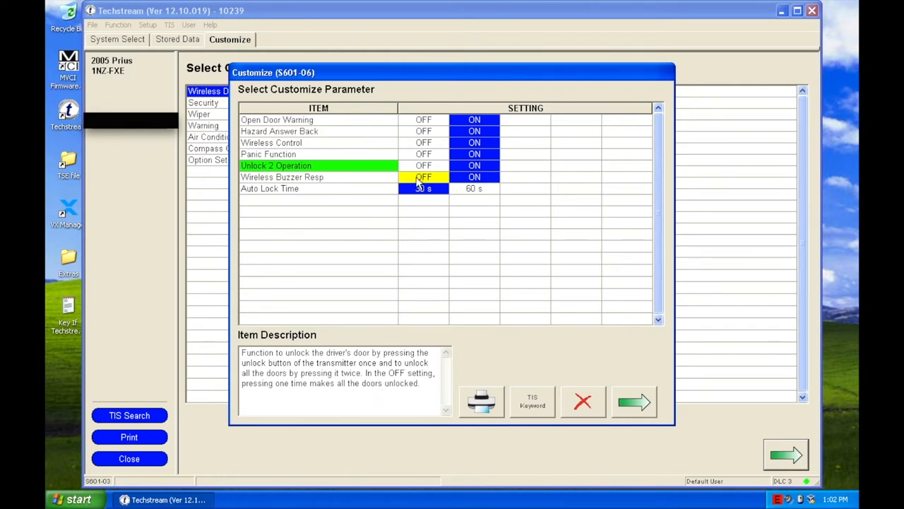
mouse_move(413, 216)
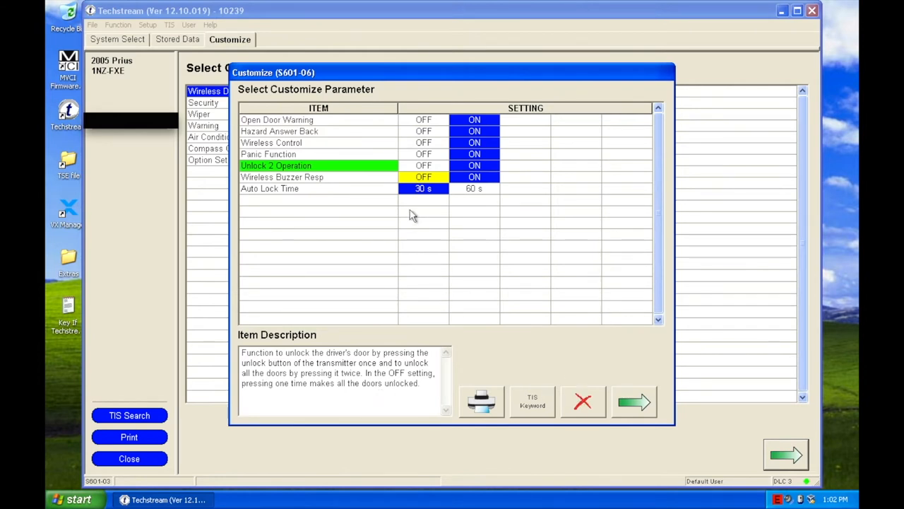
click(422, 166)
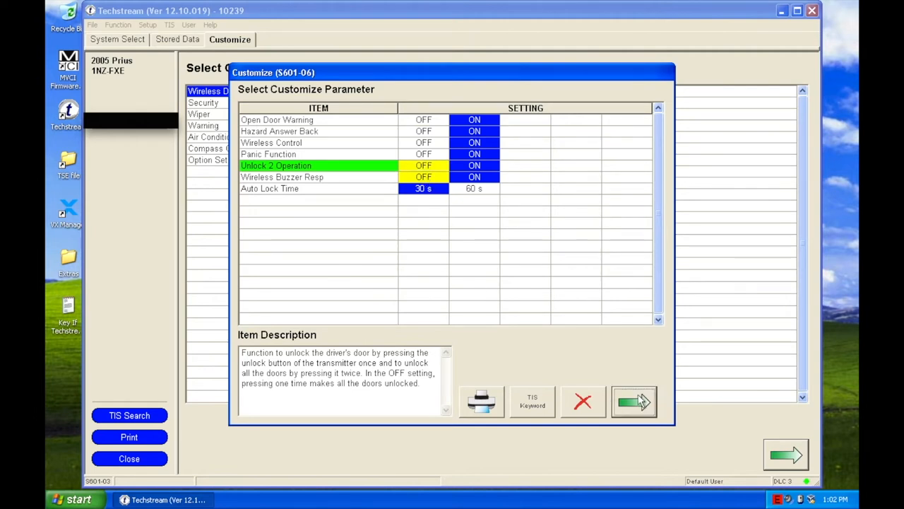
click(633, 401)
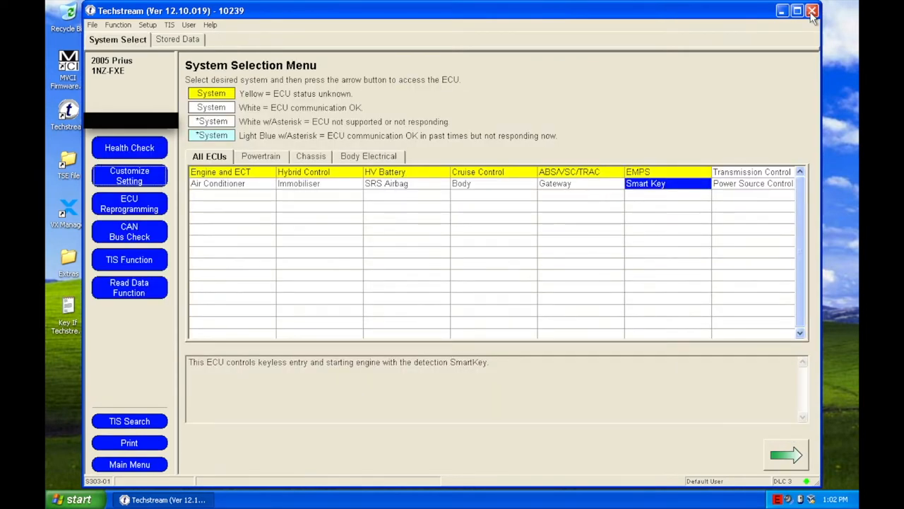
Close Techstream and turn off the Windows XP virtual machine.
click(812, 11)
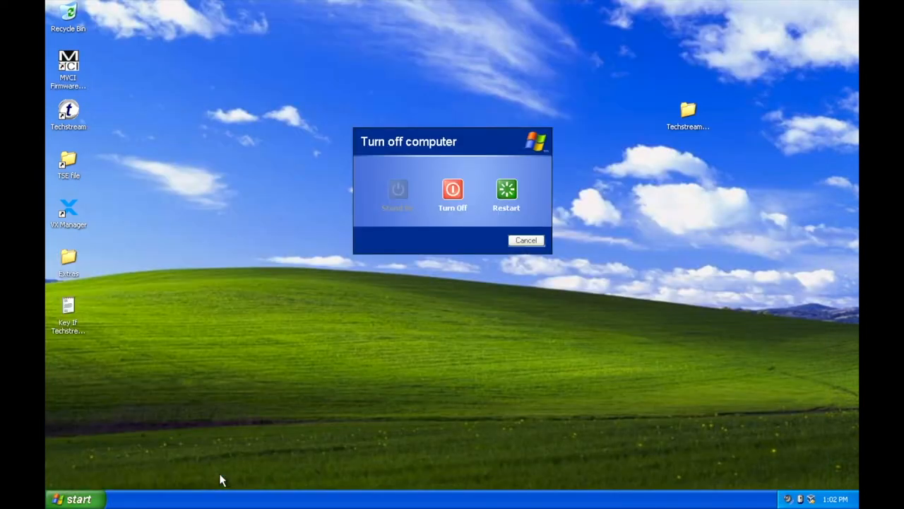
click(452, 194)
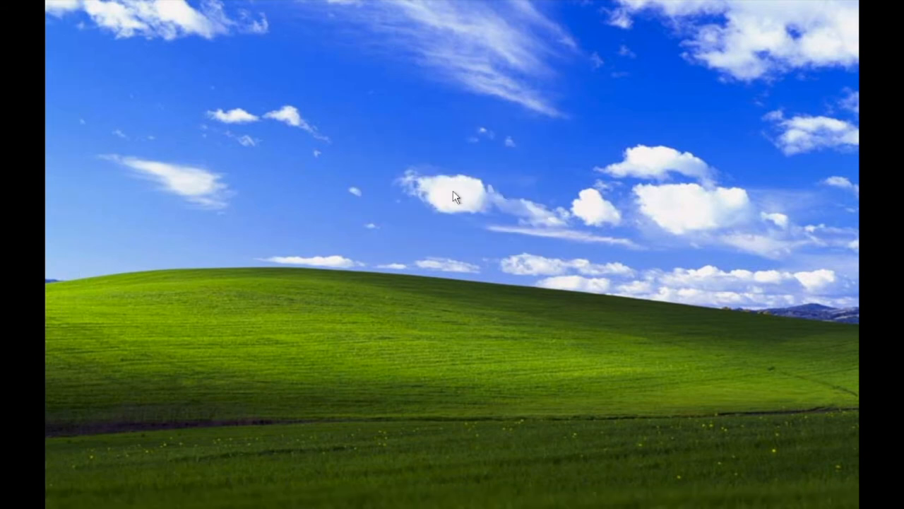